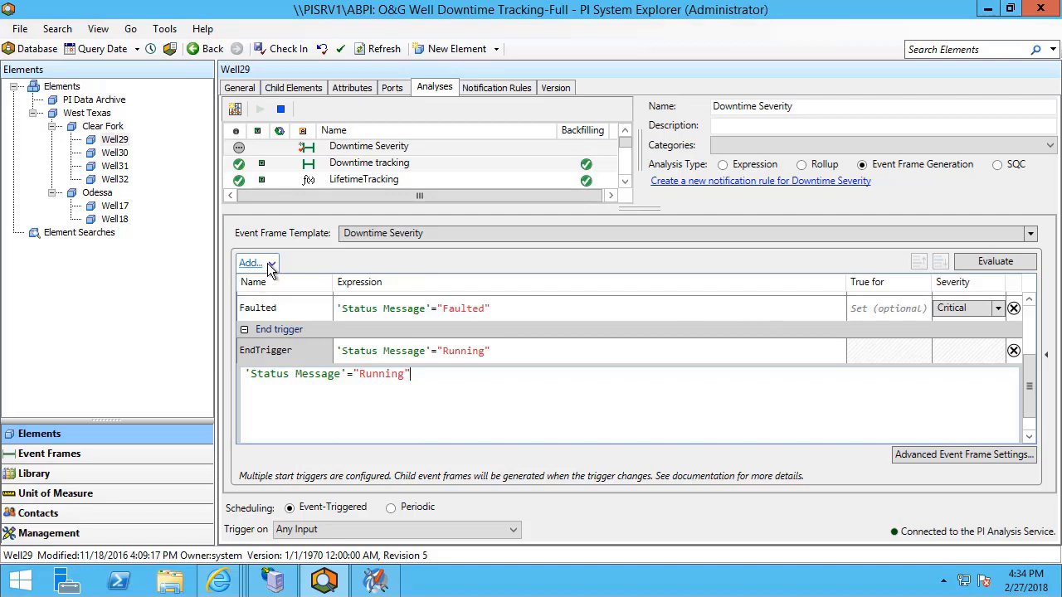
Show the Add choices for the Downtime Severity analysis to add an output expression.
left_click(272, 262)
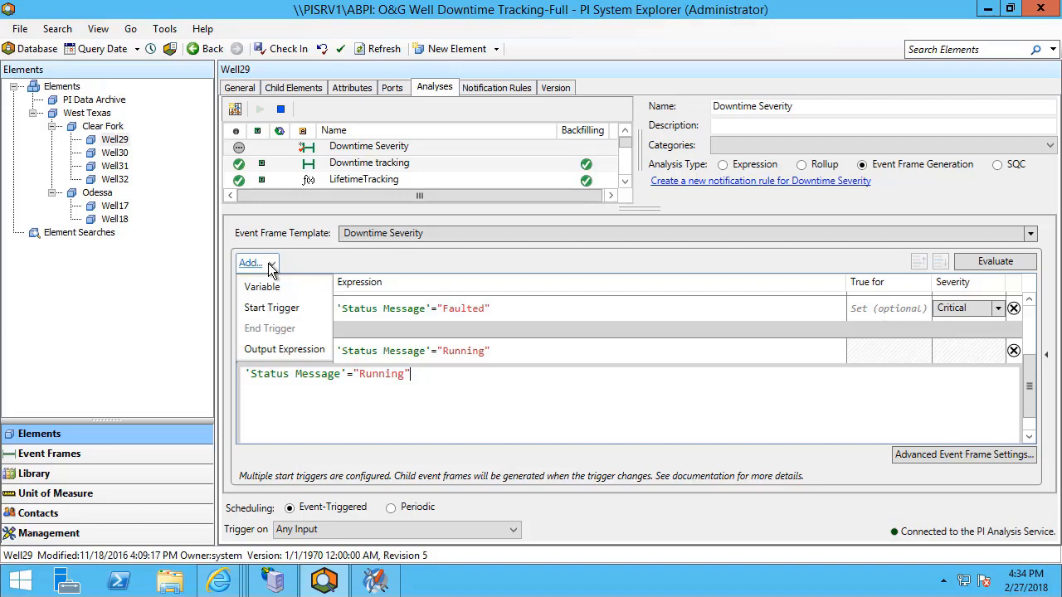
mouse_move(335, 352)
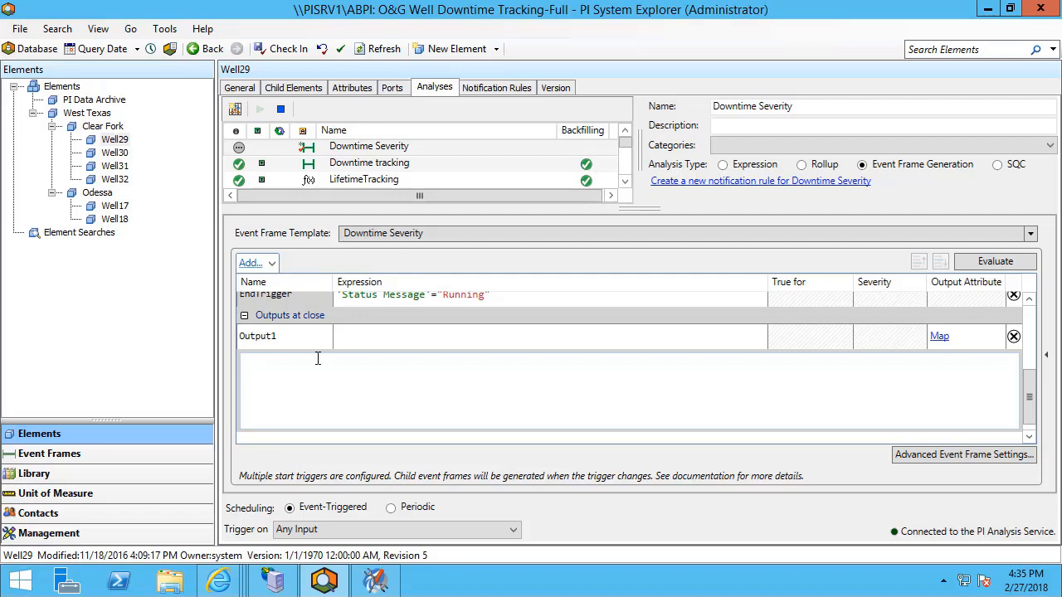
left_click(317, 358)
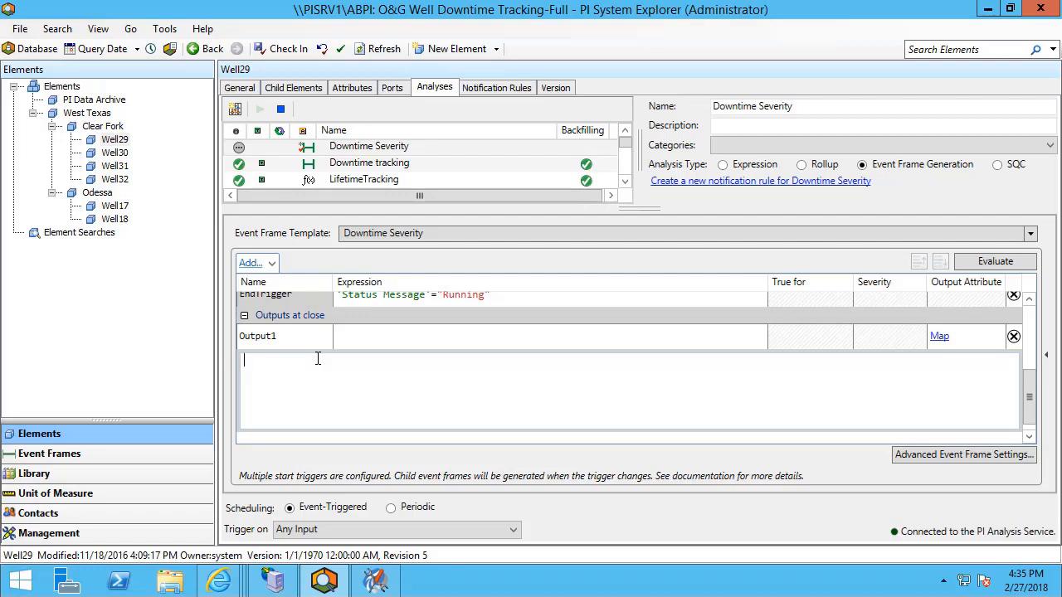
mouse_move(209, 374)
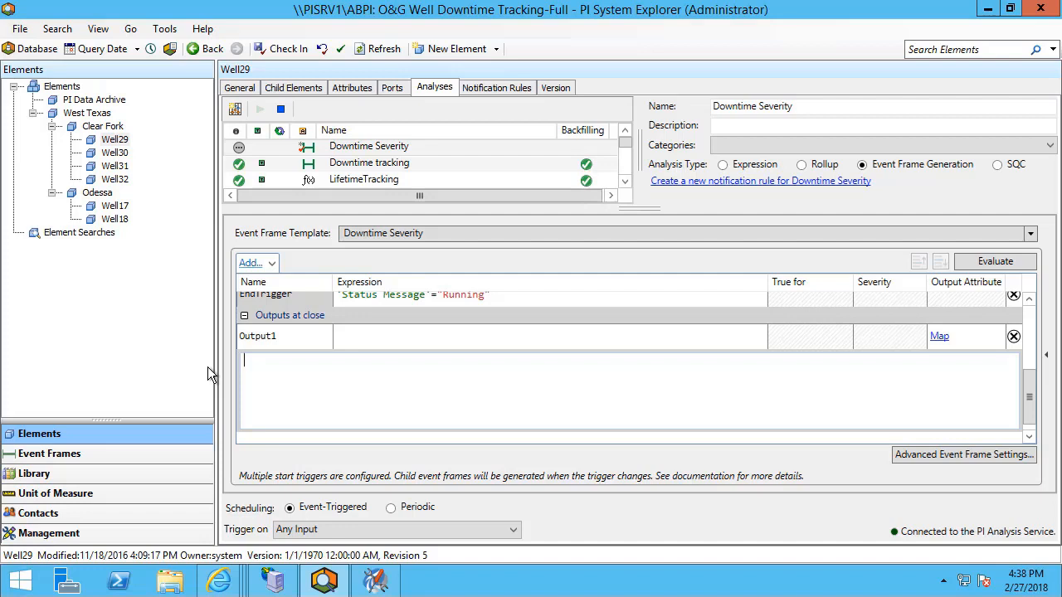
Enter TagVal('Casing temperature', EventFrame("EndTime")) - TagVal('Casing temperature', EventFrame("StartTime")) as Output1's expression.
type("tagva")
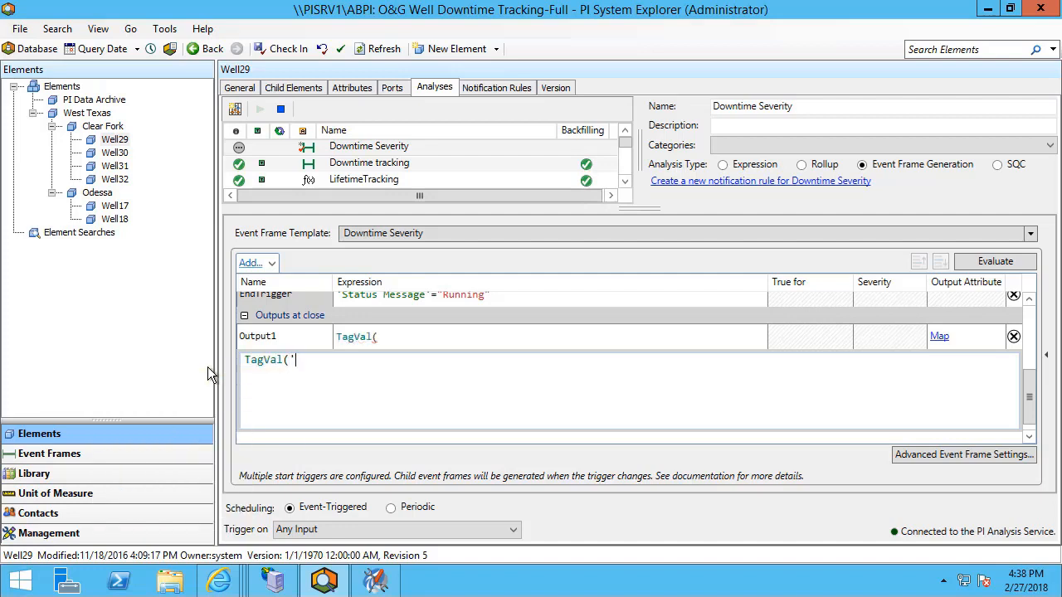
type("c")
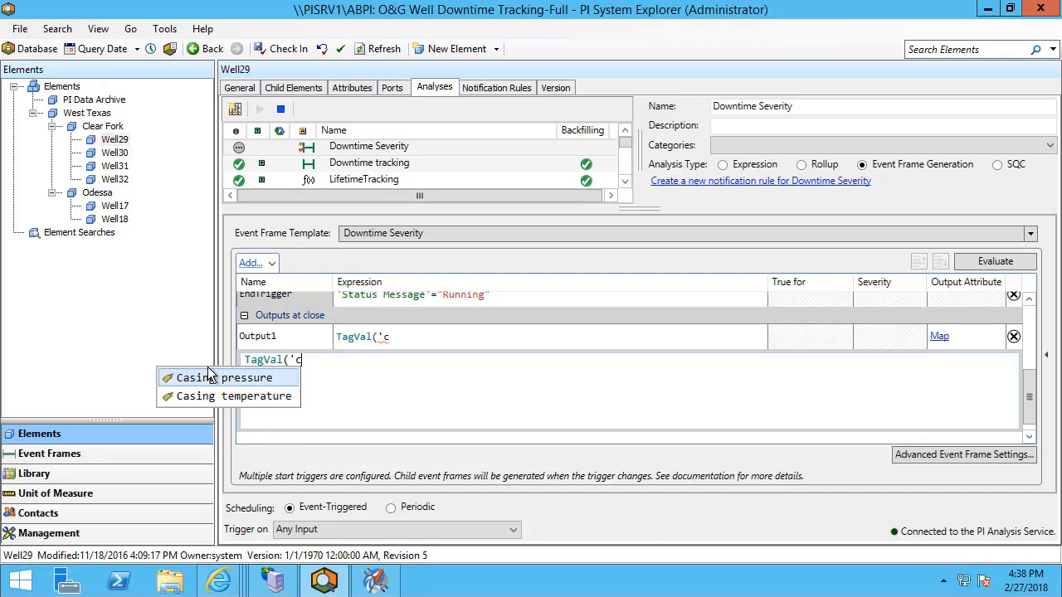
left_click(228, 394)
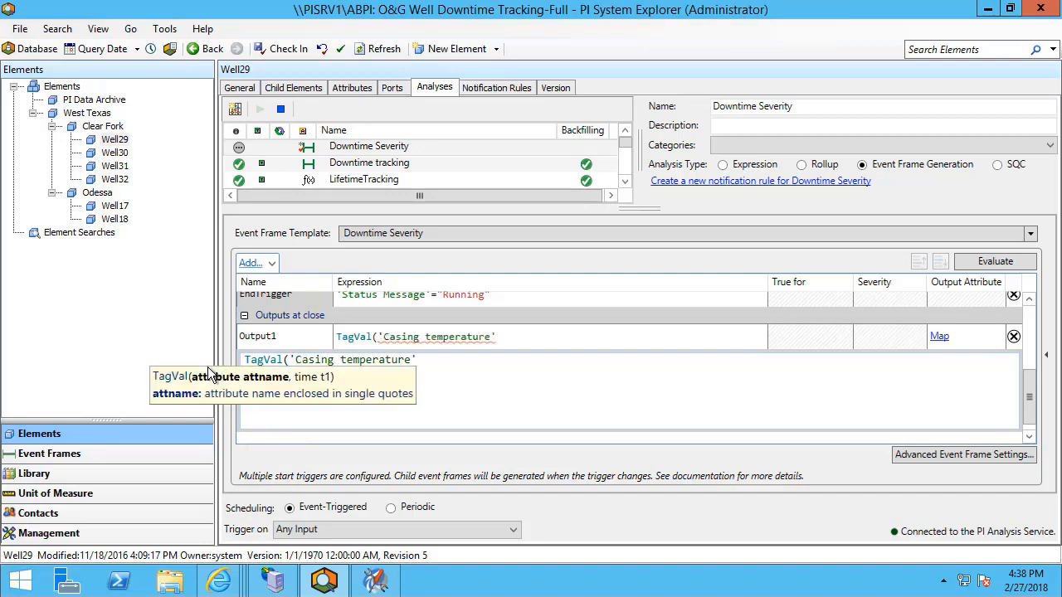
type(", \"")
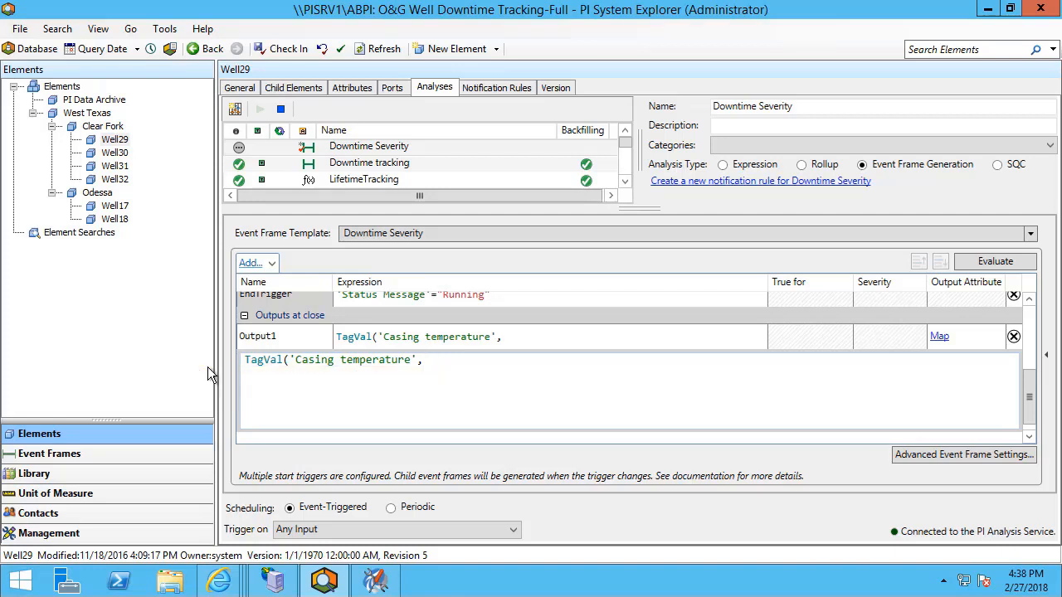
type("Eve")
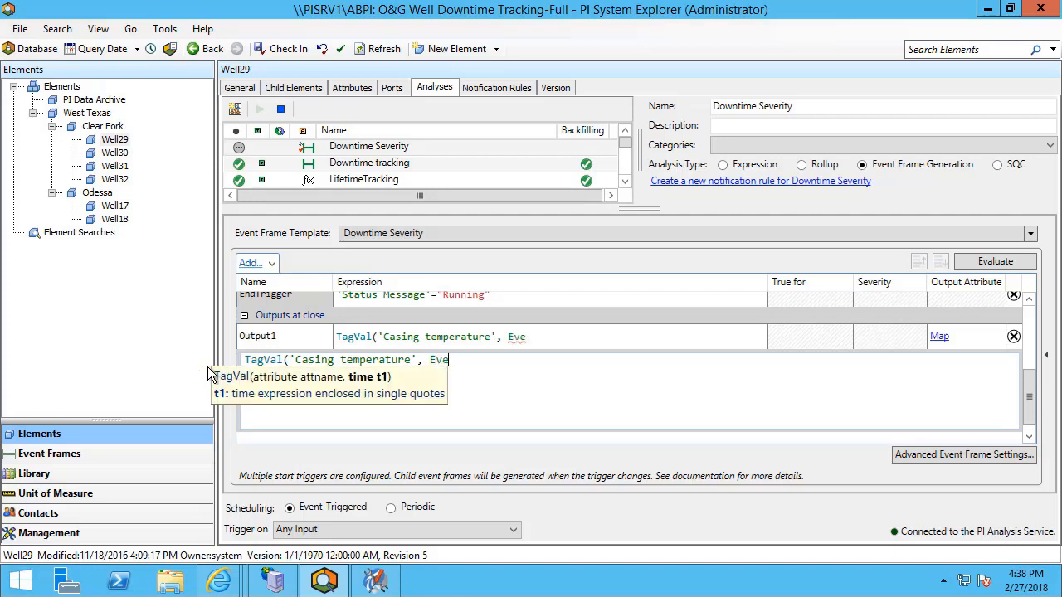
type("ntFrame")
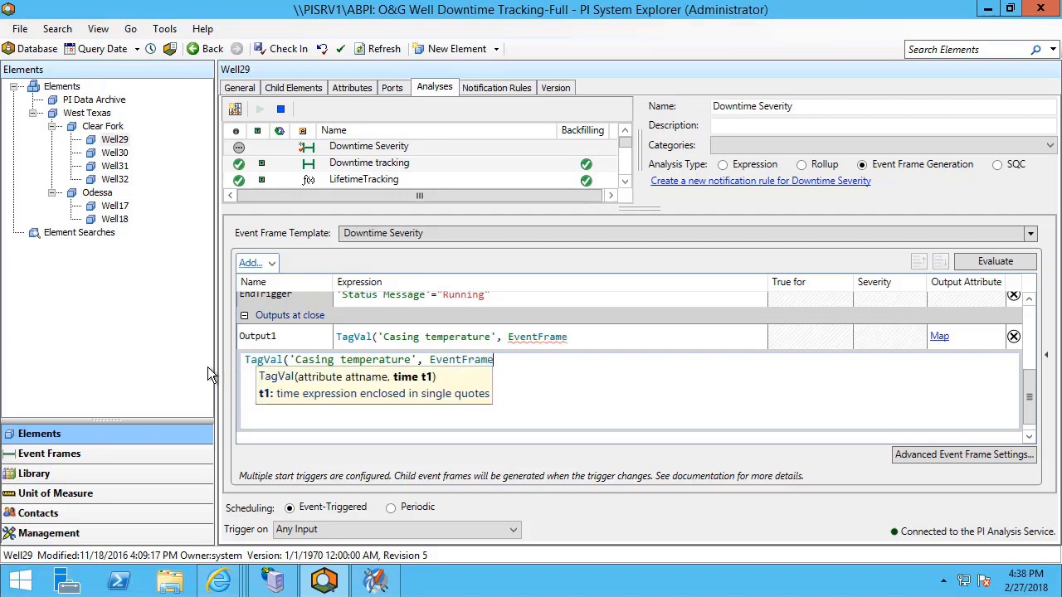
type("(")
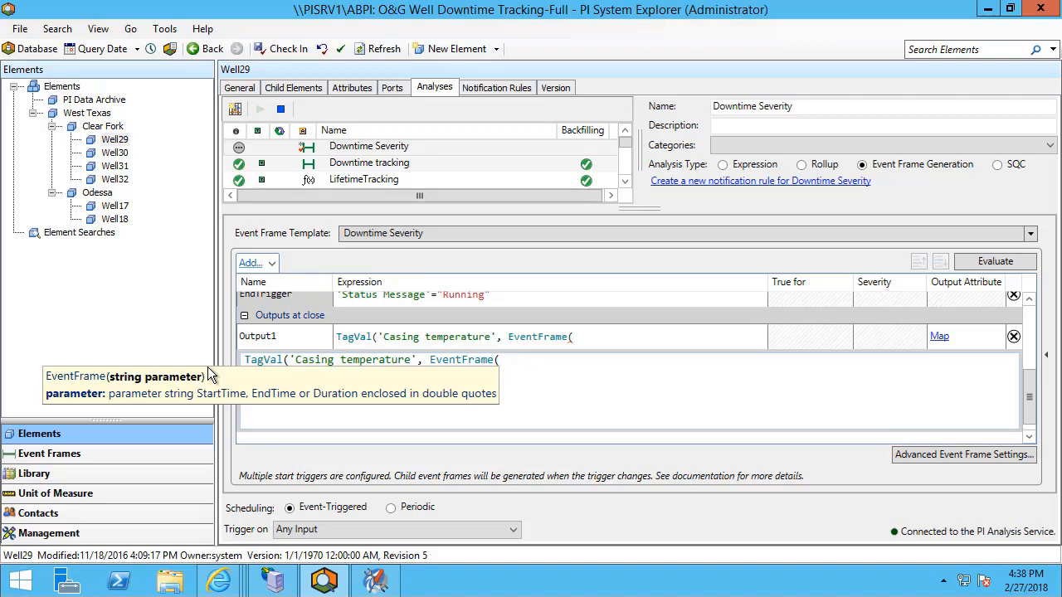
type("\"")
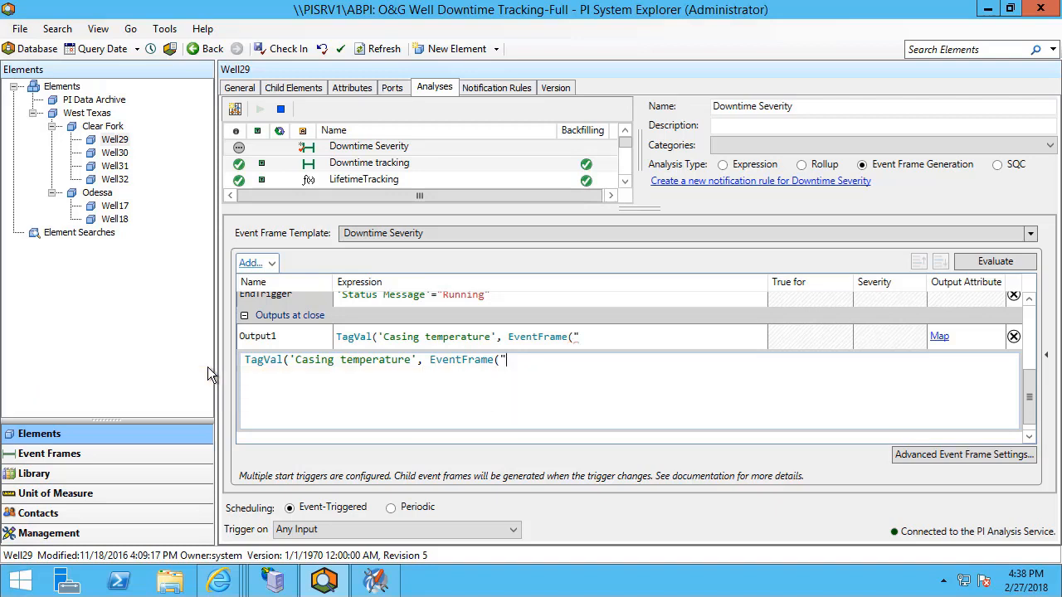
type("EndTime\")) - TagVal(")
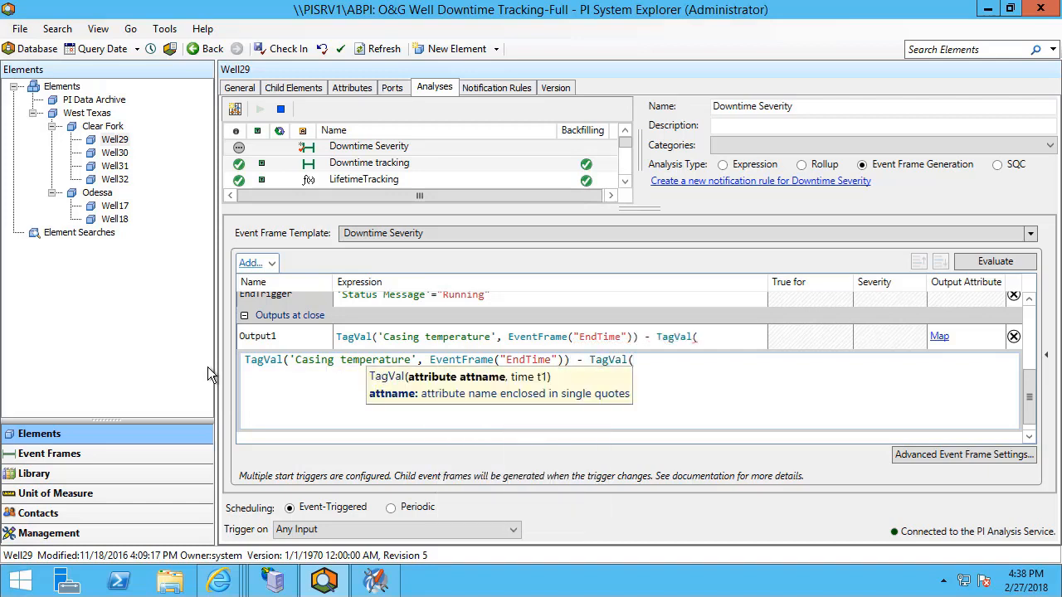
type("'Casing temperature")
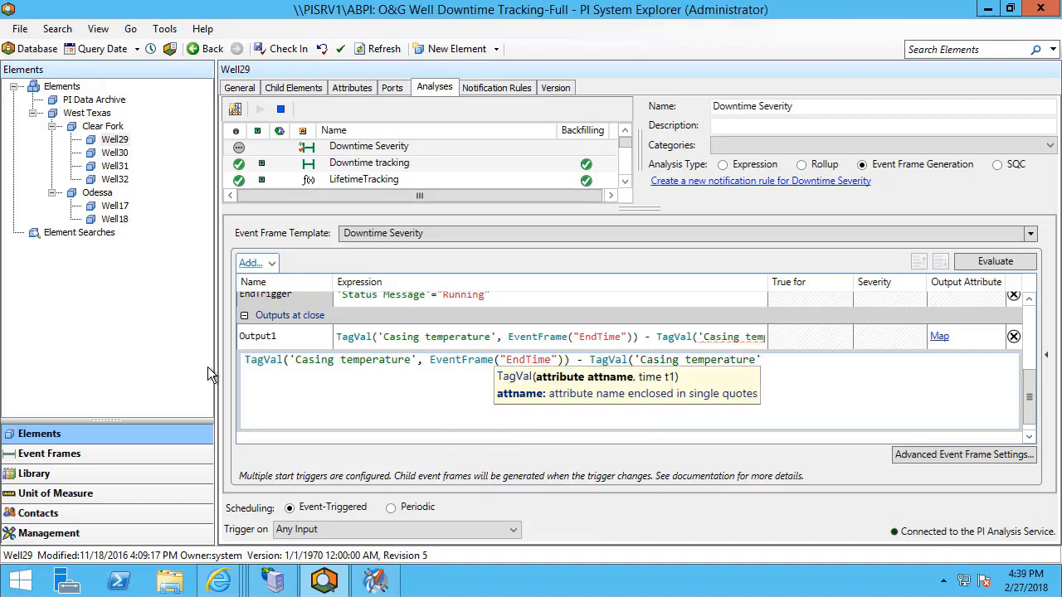
type(",")
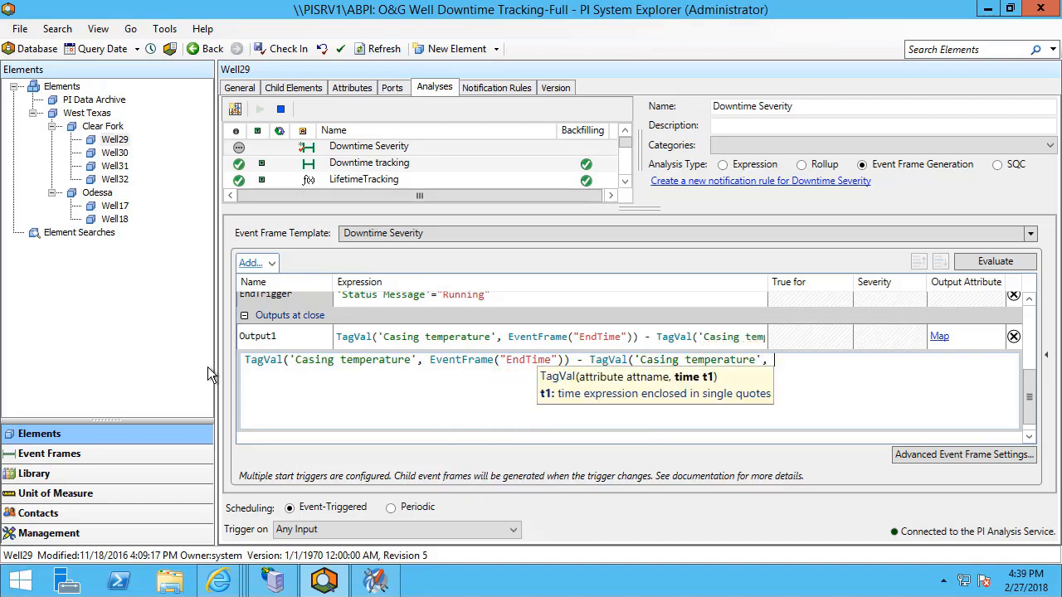
type("EventFrame(\"StartTime")
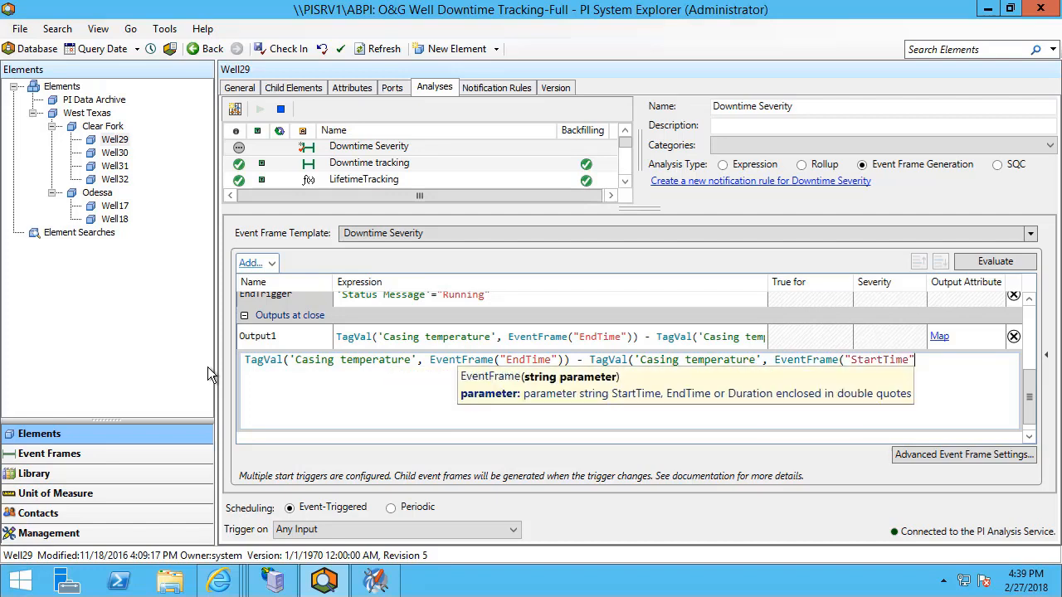
type("))")
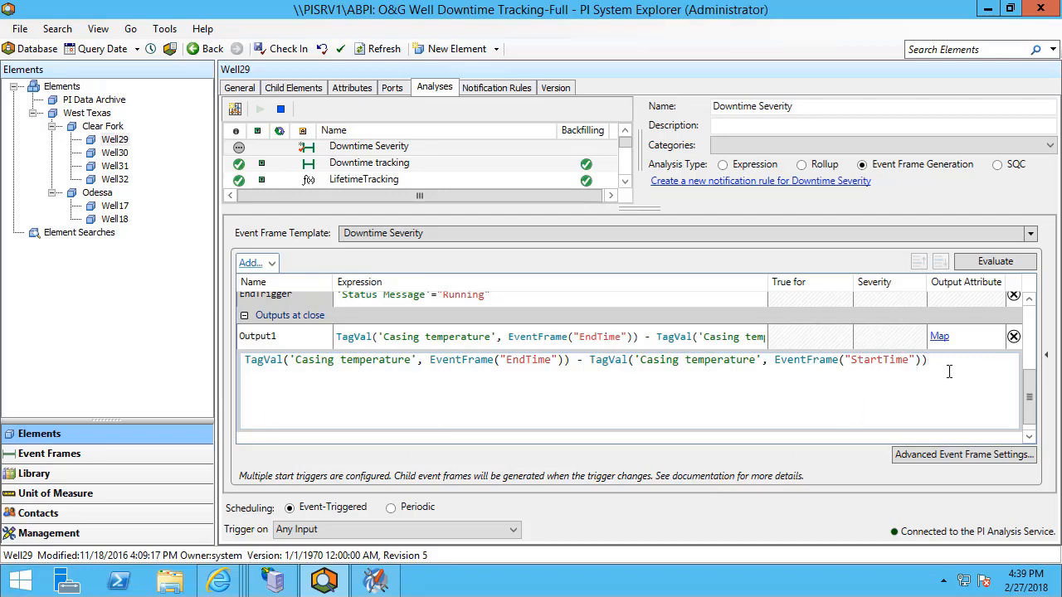
mouse_move(943, 344)
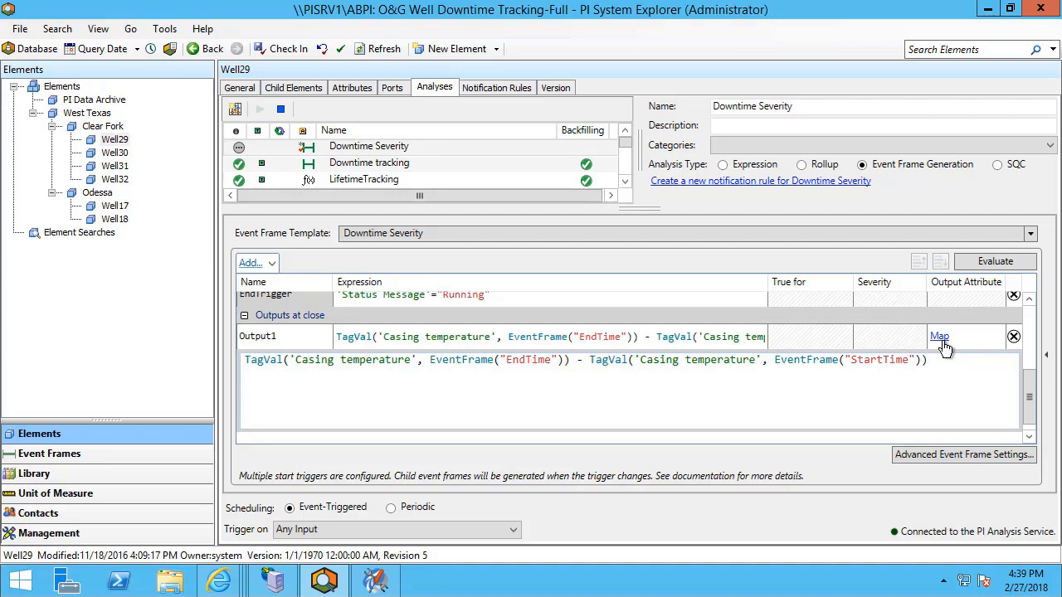
Map Output1 to a new event frame attribute named 'Casing Temperature Delta'.
left_click(939, 335)
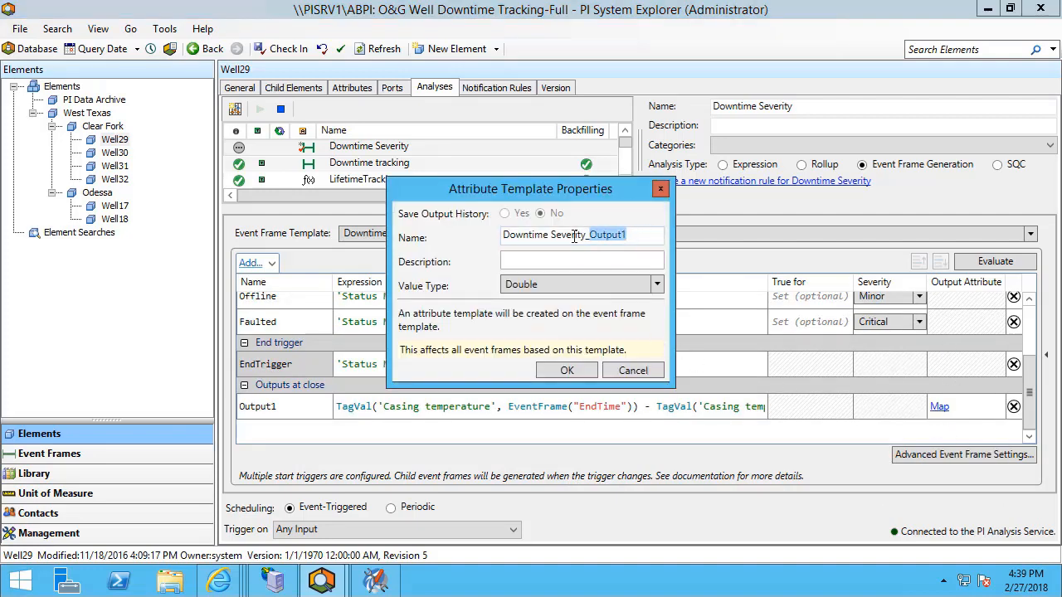
type("Casing Te")
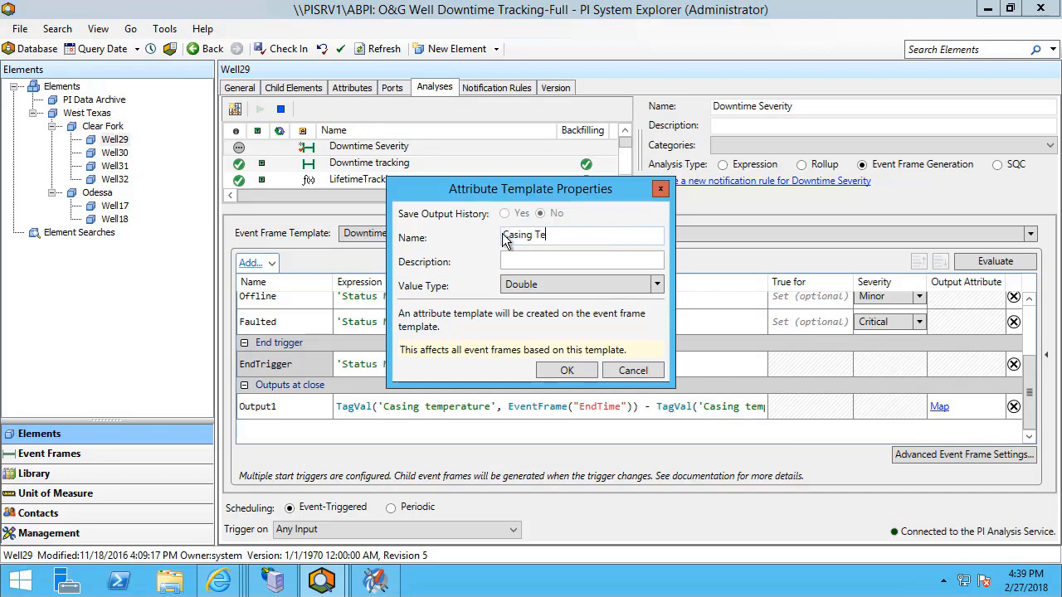
type("mperature Delta")
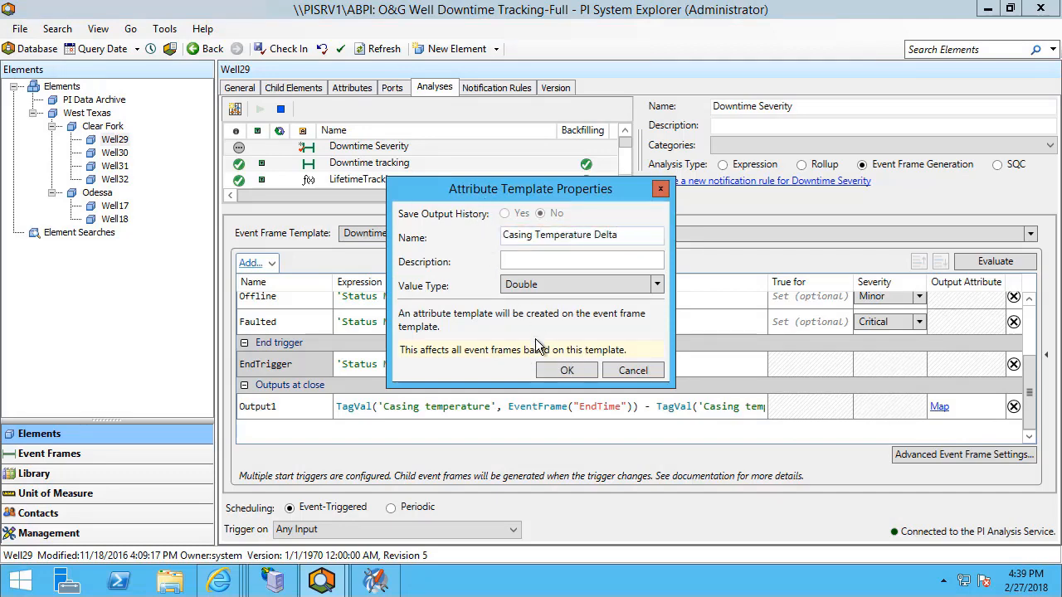
left_click(568, 370)
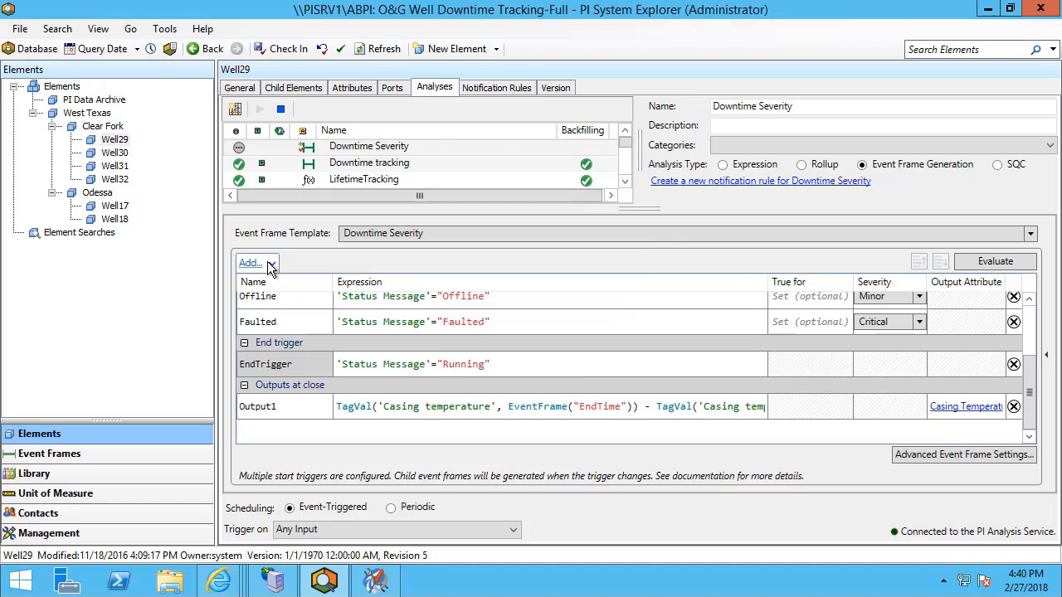
Show the Add choices for a variable, trigger or output expression again.
left_click(252, 262)
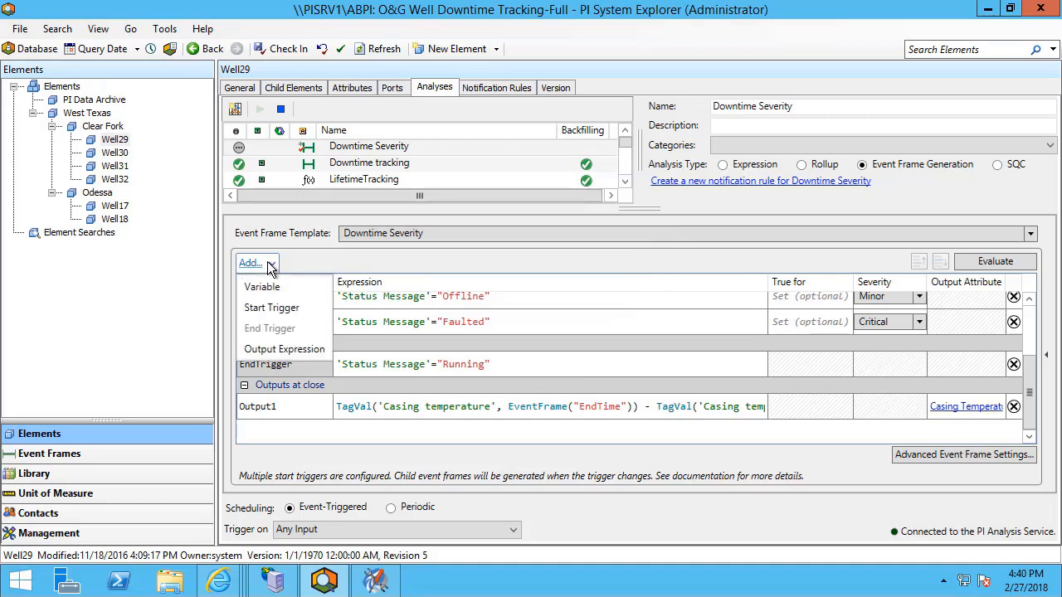